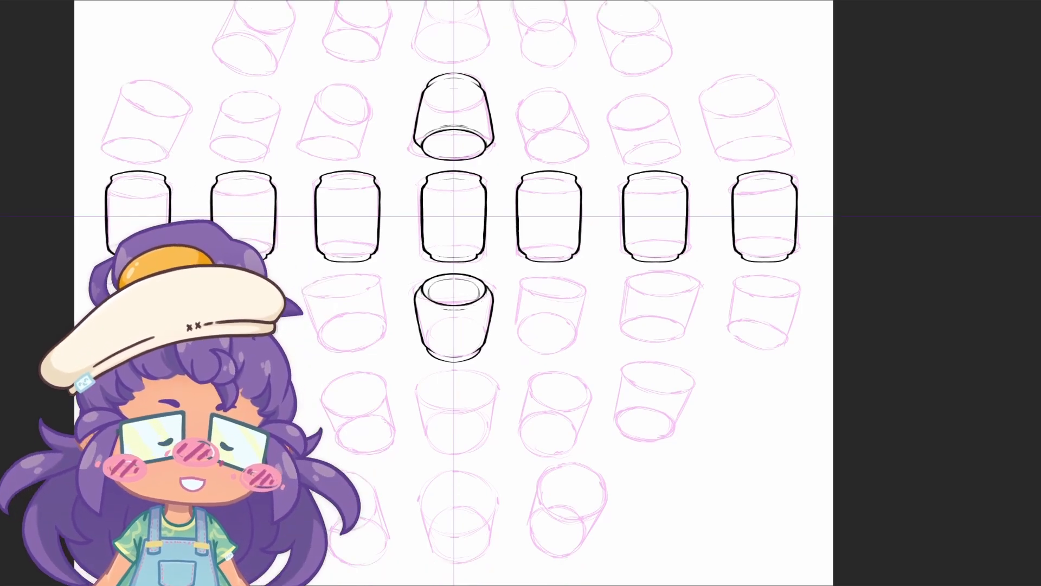
Scroll the canvas down to ink more cans below the middle row
scroll("down", 3)
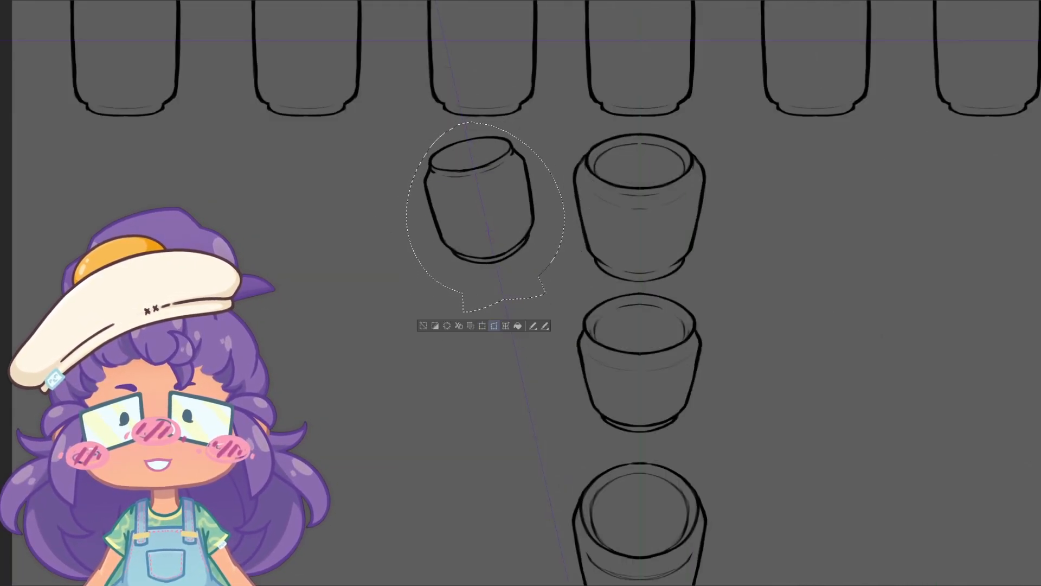
Ink the tilted cans below the middle row and hide the sketch layer
left_click(486, 325)
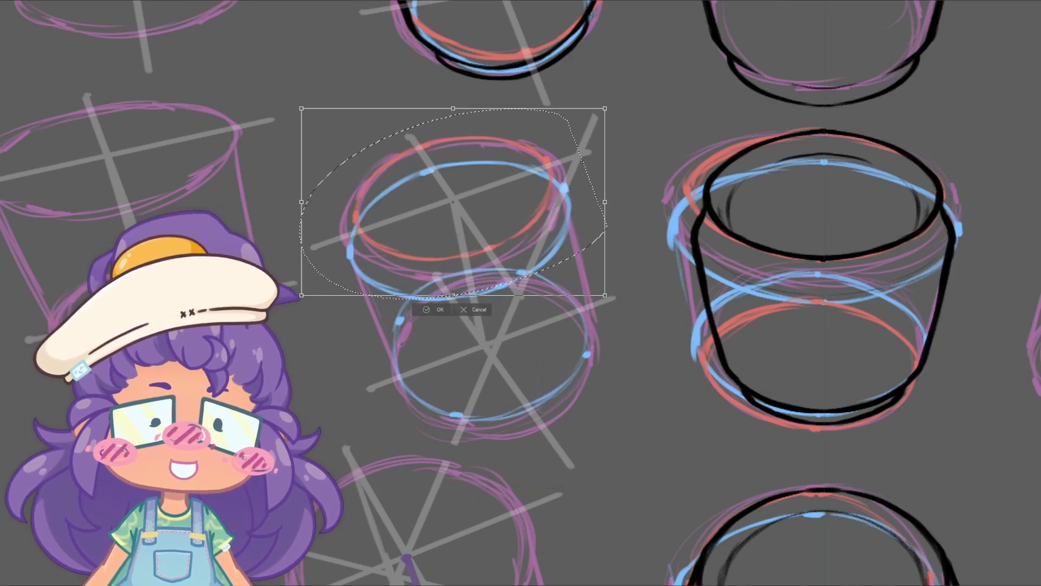
left_click(433, 310)
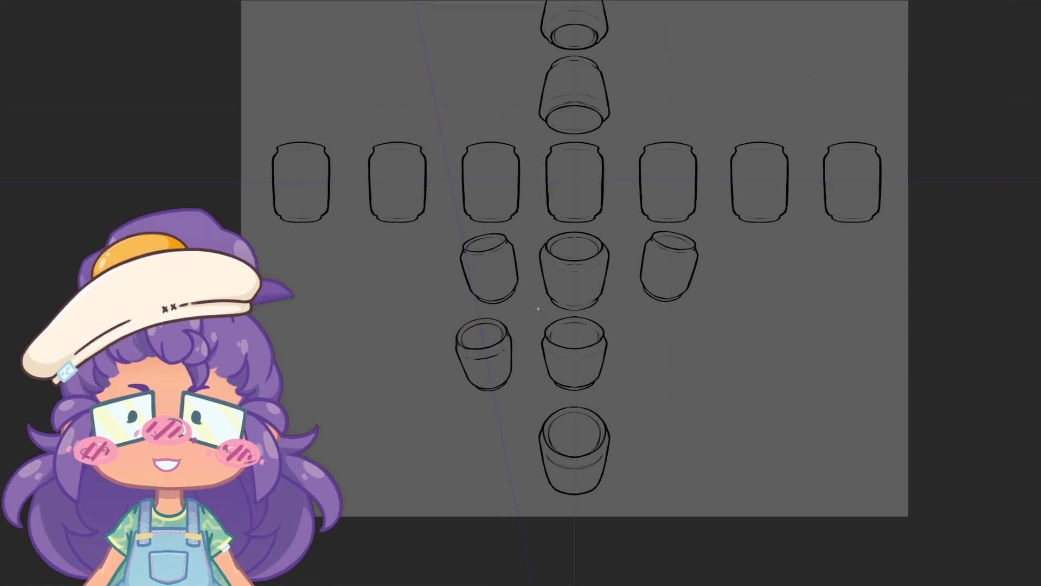
scroll("down", 3)
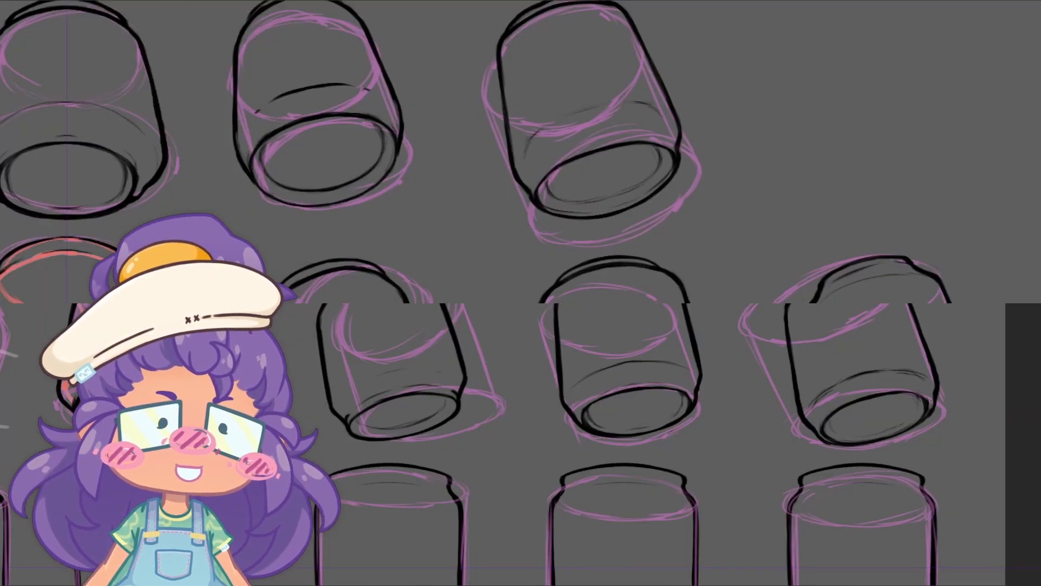
scroll("down", 3)
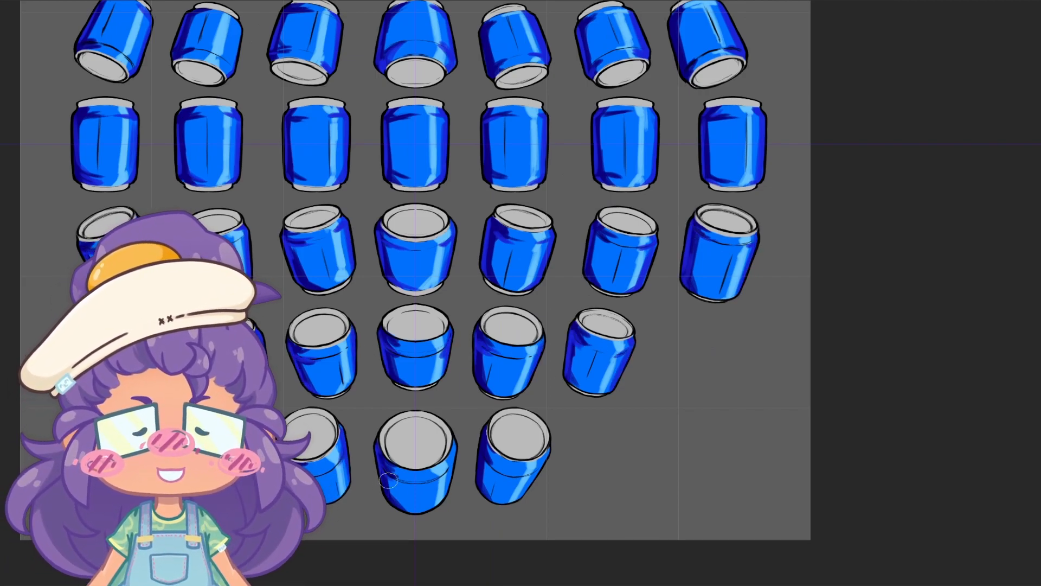
Scroll over the cans to paint metallic tops, pull tabs and dark stripe bands
scroll("down", 3)
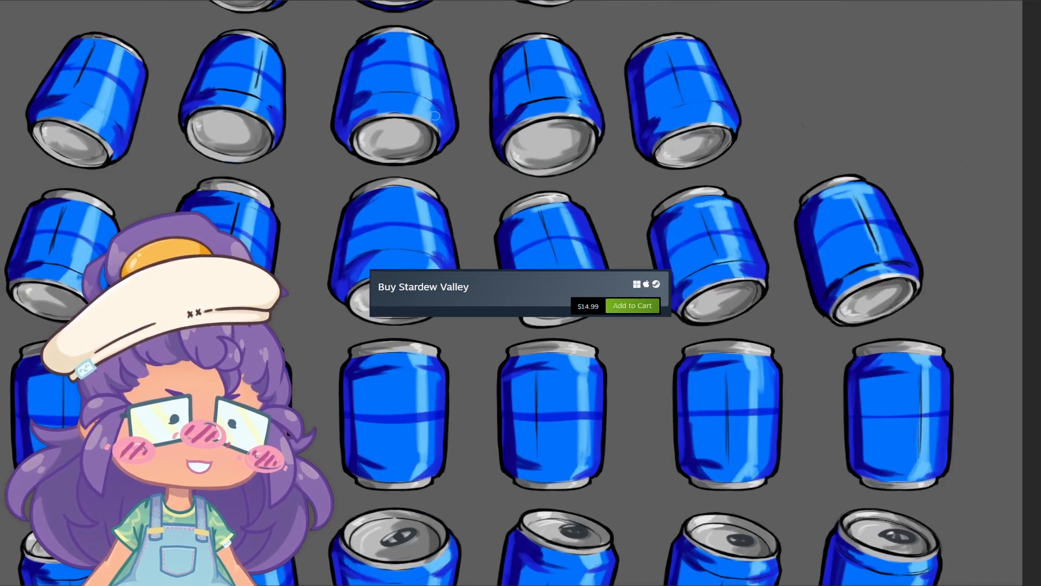
scroll("down", 3)
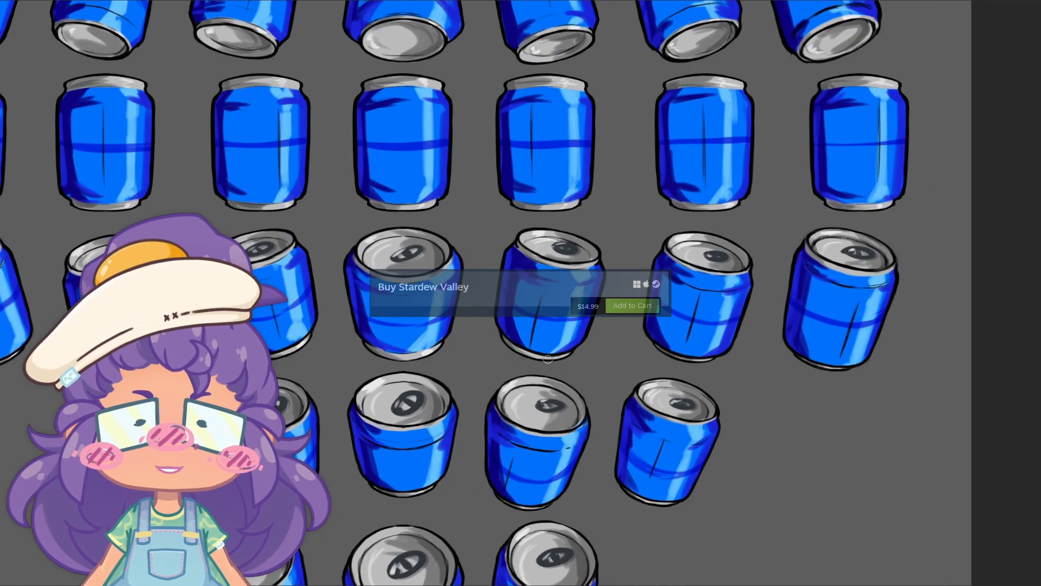